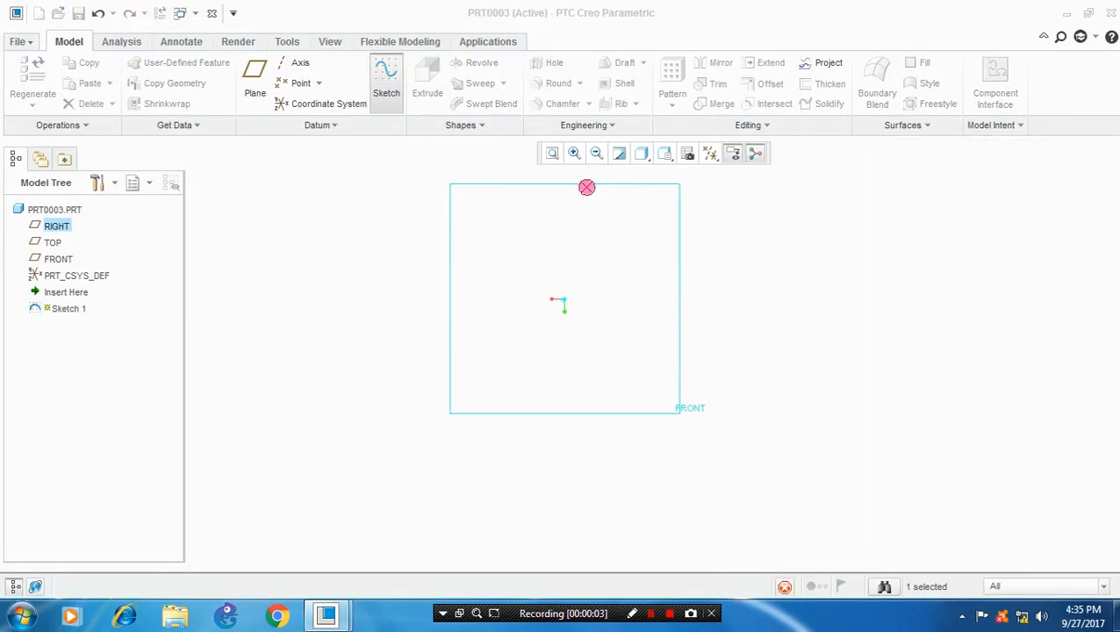
# Confirm FRONT as the sketch plane and enter the sketcher for the circle sketch
pyautogui.click(386, 85)
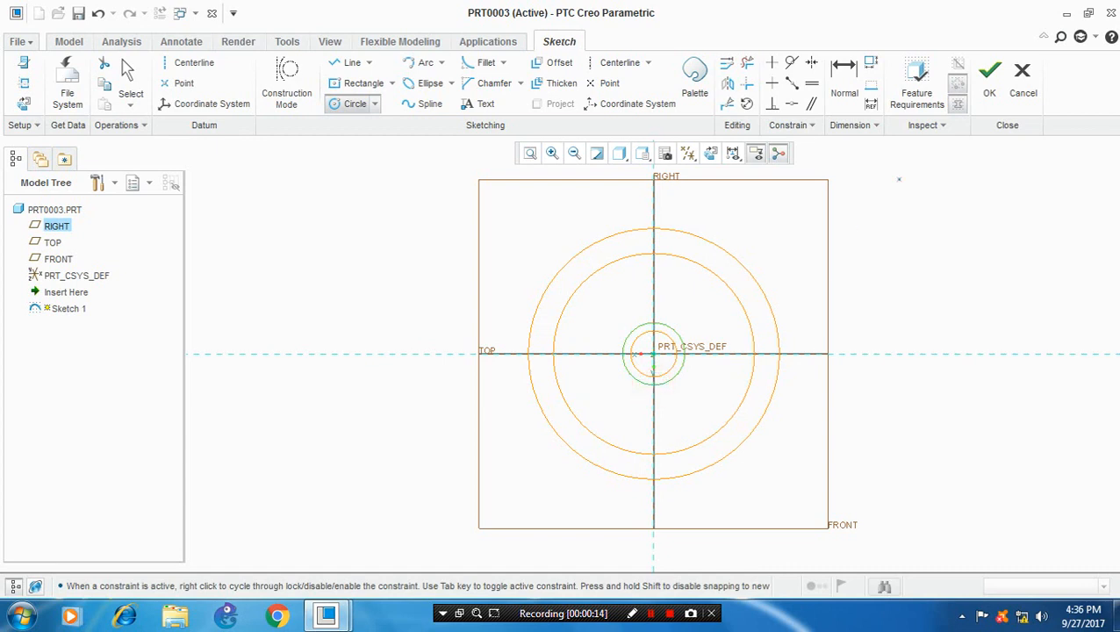
# Check feature requirements and dimension the circles, setting the outer diameter to 350 and a value of 95.00
pyautogui.click(917, 85)
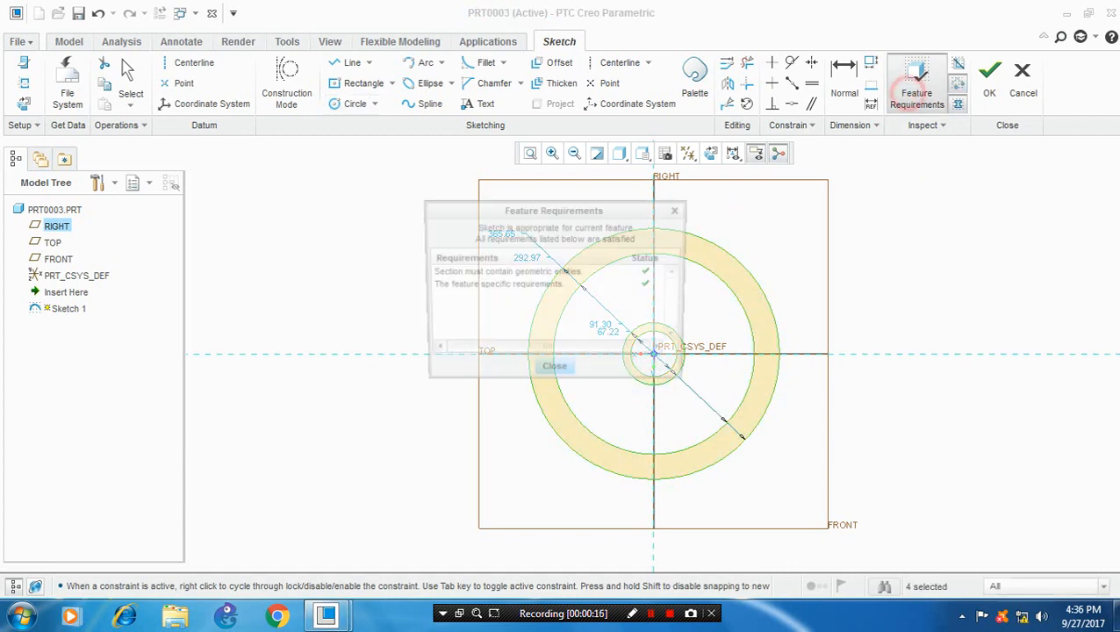
pyautogui.click(554, 365)
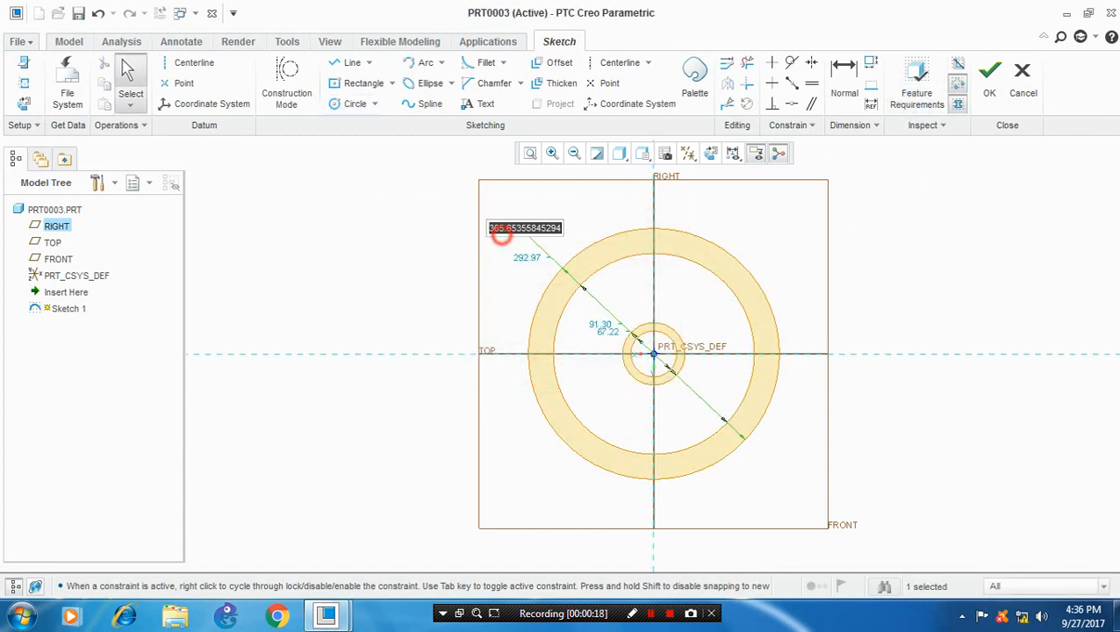
pyautogui.write('350.00')
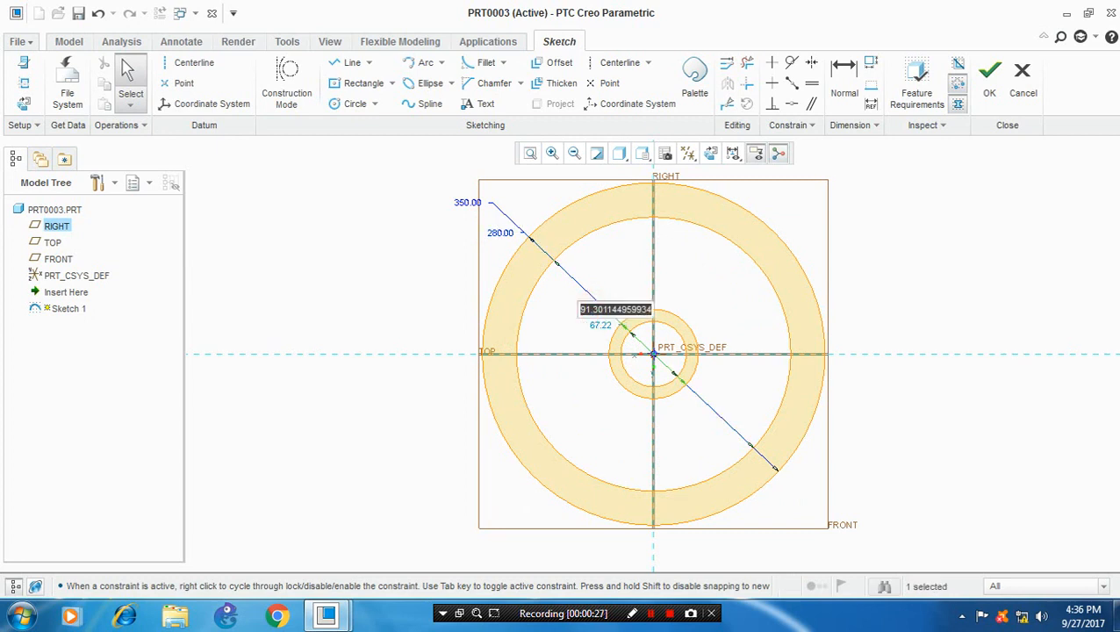
pyautogui.write('95.00')
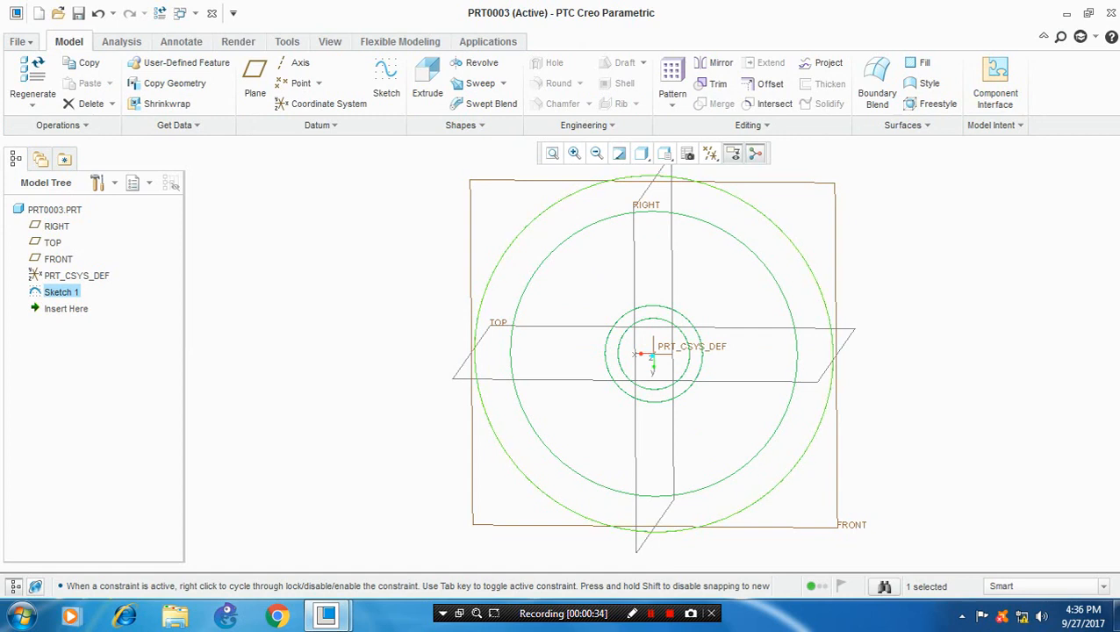
# Extrude Sketch 1 into a solid rim and hub 150 deep as Extrude 1
pyautogui.click(427, 84)
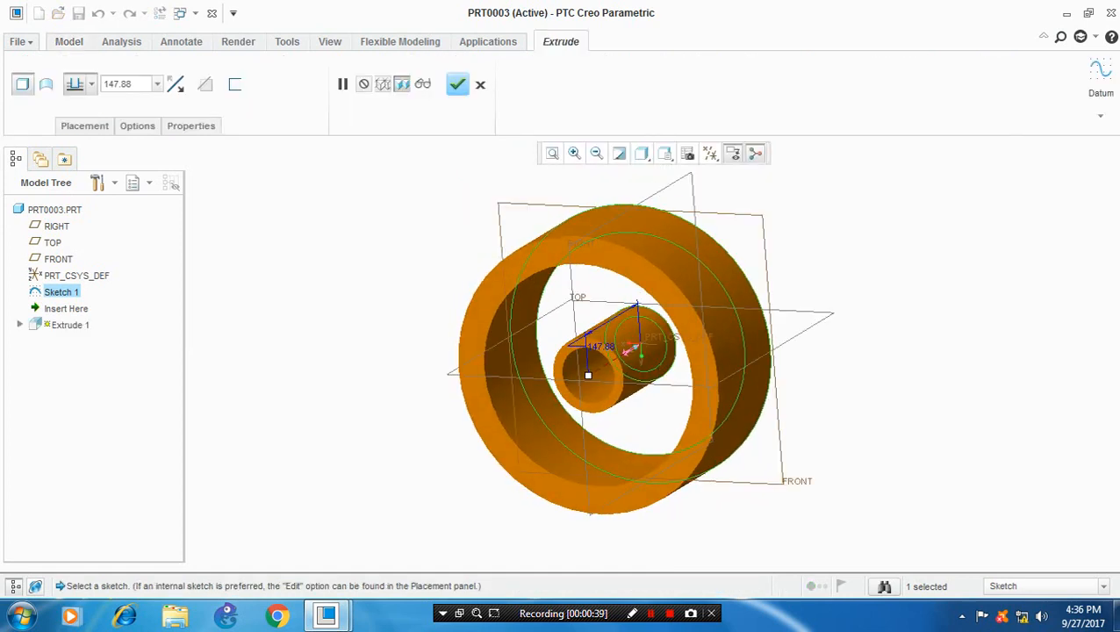
pyautogui.write('150.00')
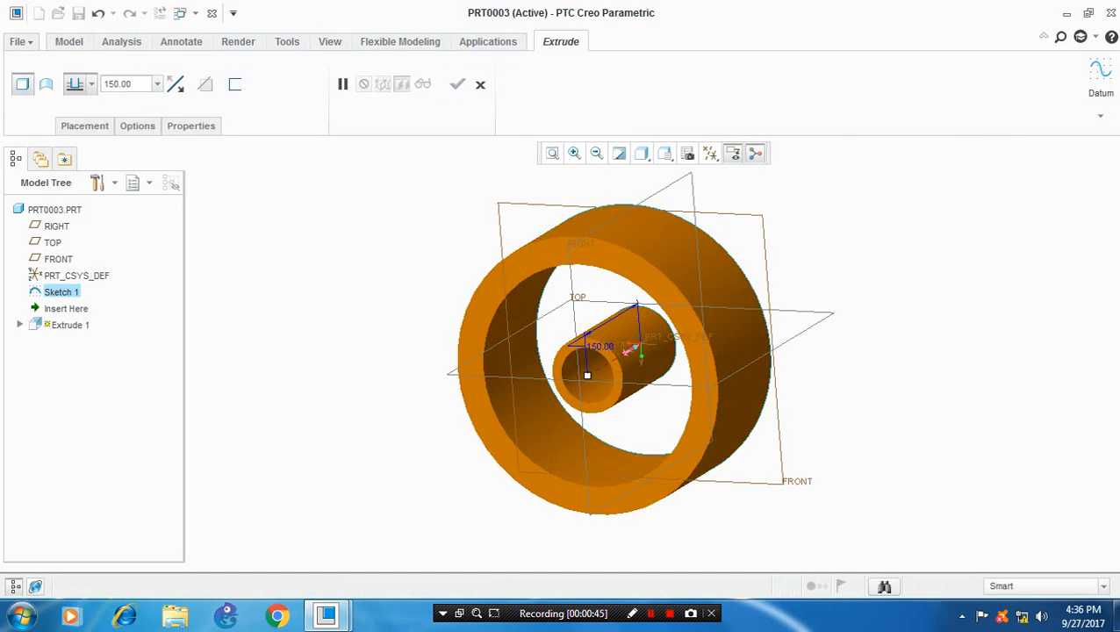
pyautogui.click(456, 84)
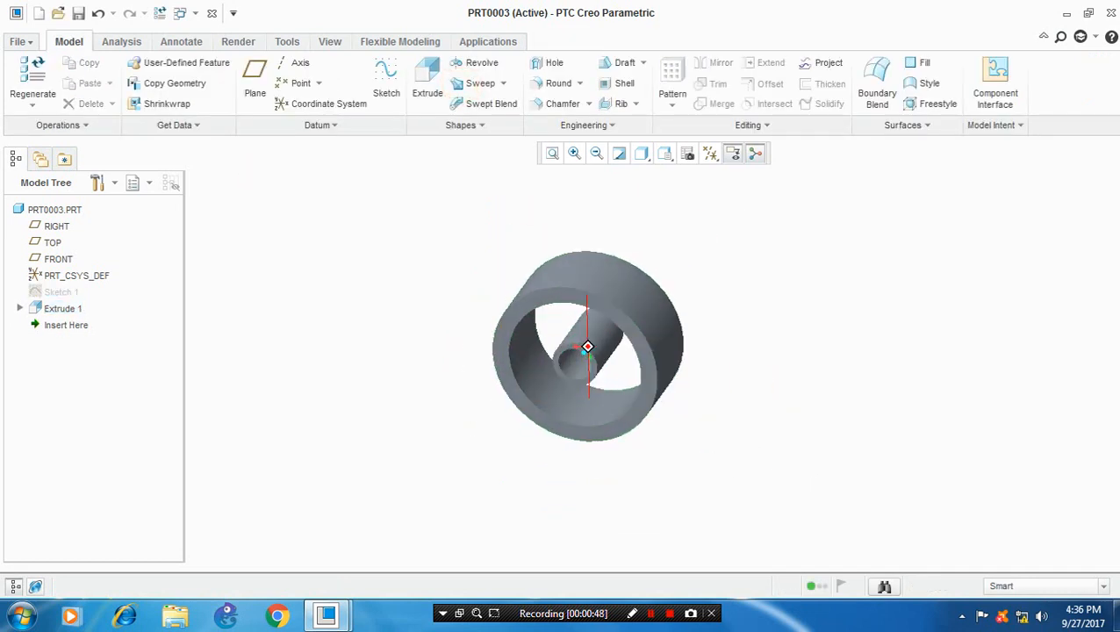
# Start Sketch 2 on the FRONT plane and begin the first spoke arc between hub and rim
pyautogui.click(58, 258)
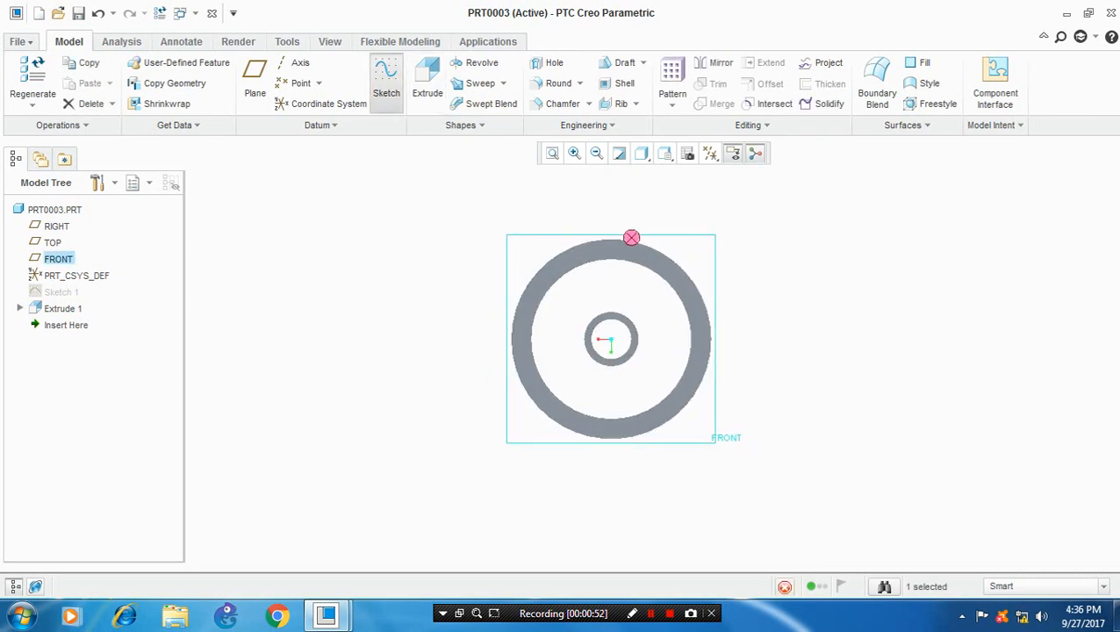
pyautogui.click(387, 84)
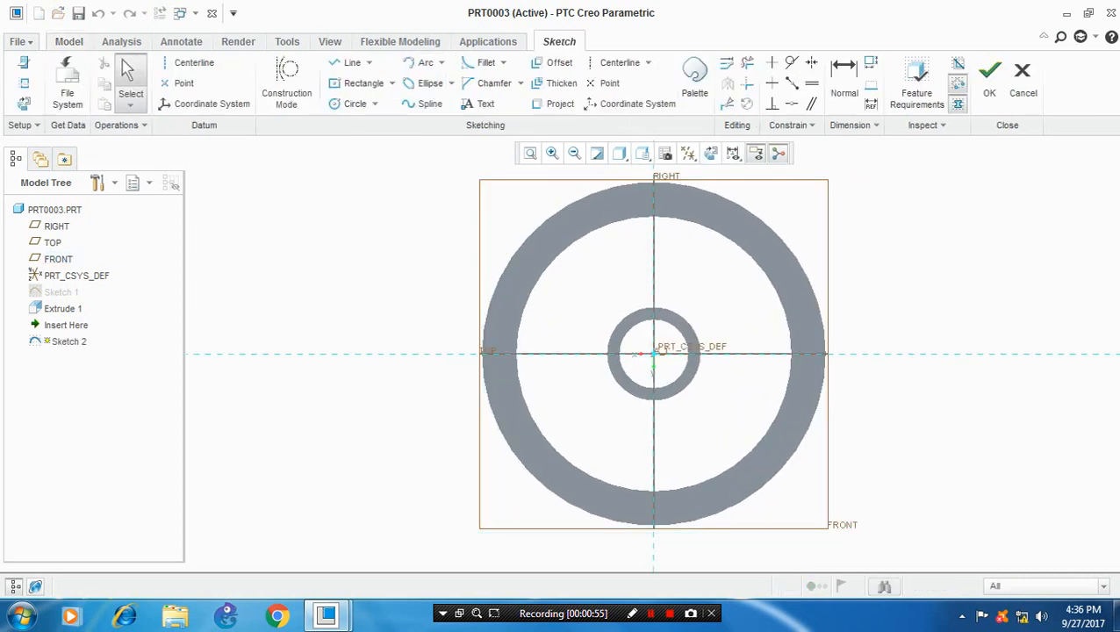
pyautogui.click(560, 104)
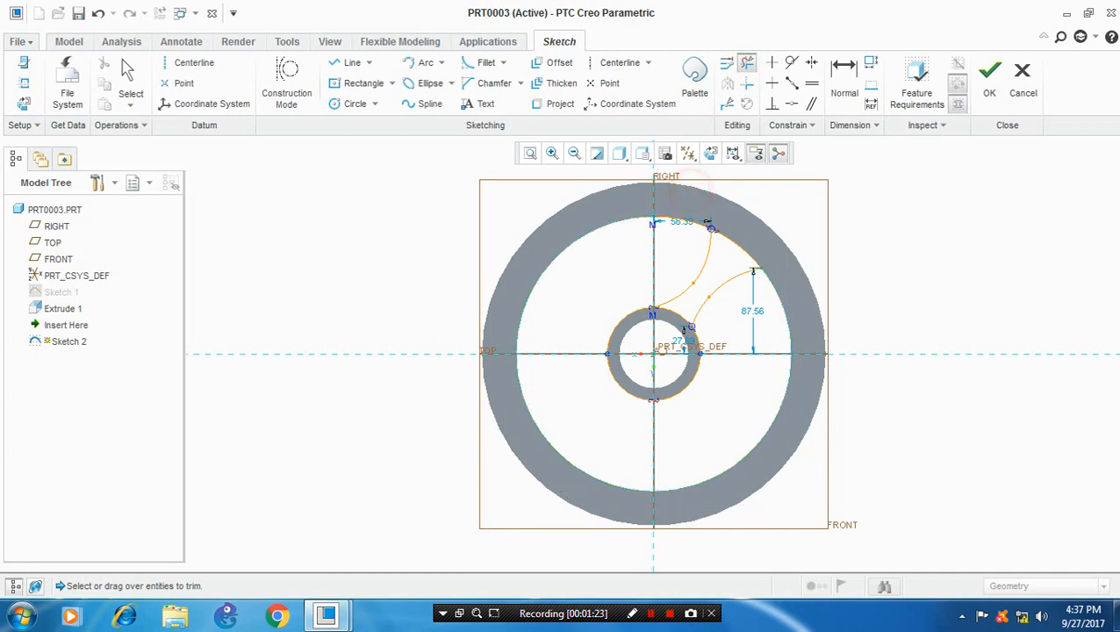
# Trim the unwanted hub circle segments so the spoke profile closes and passes the feature check
pyautogui.click(917, 85)
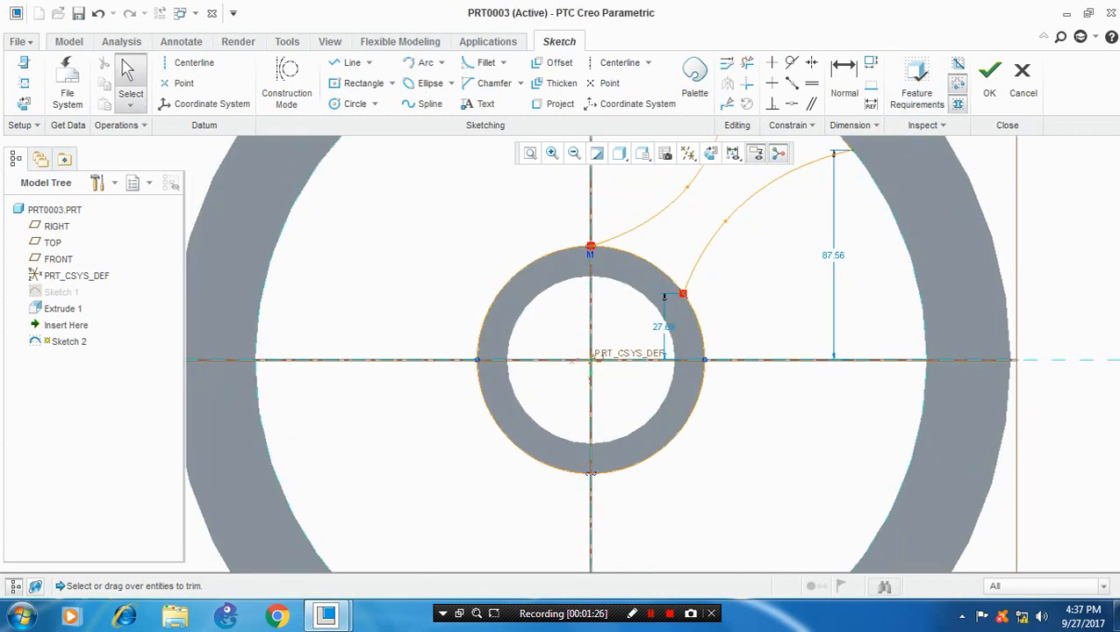
pyautogui.click(562, 230)
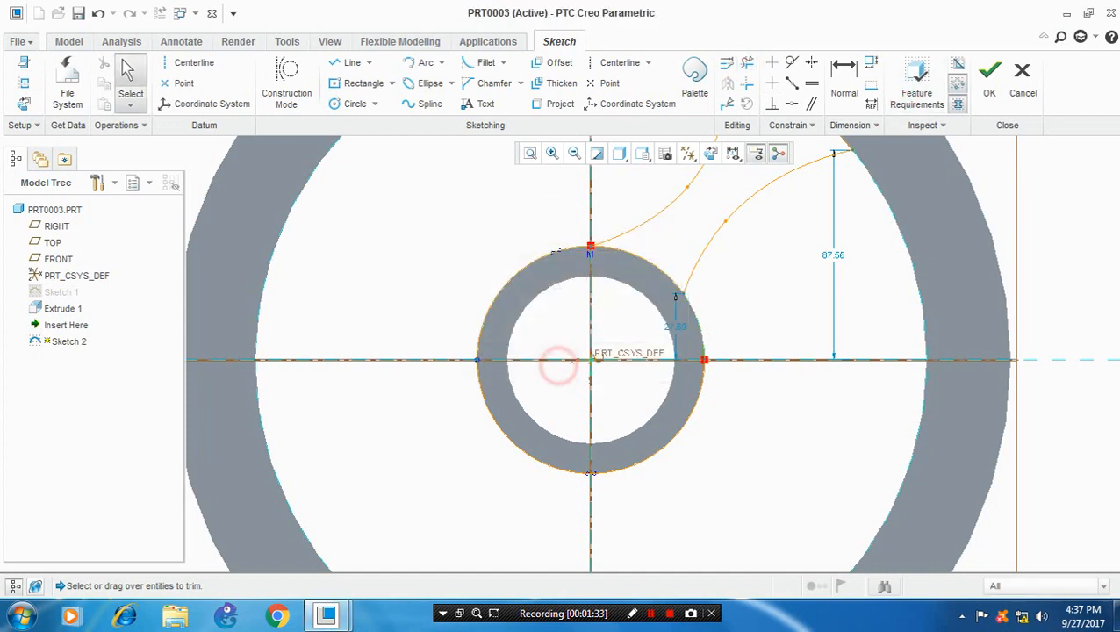
pyautogui.click(559, 363)
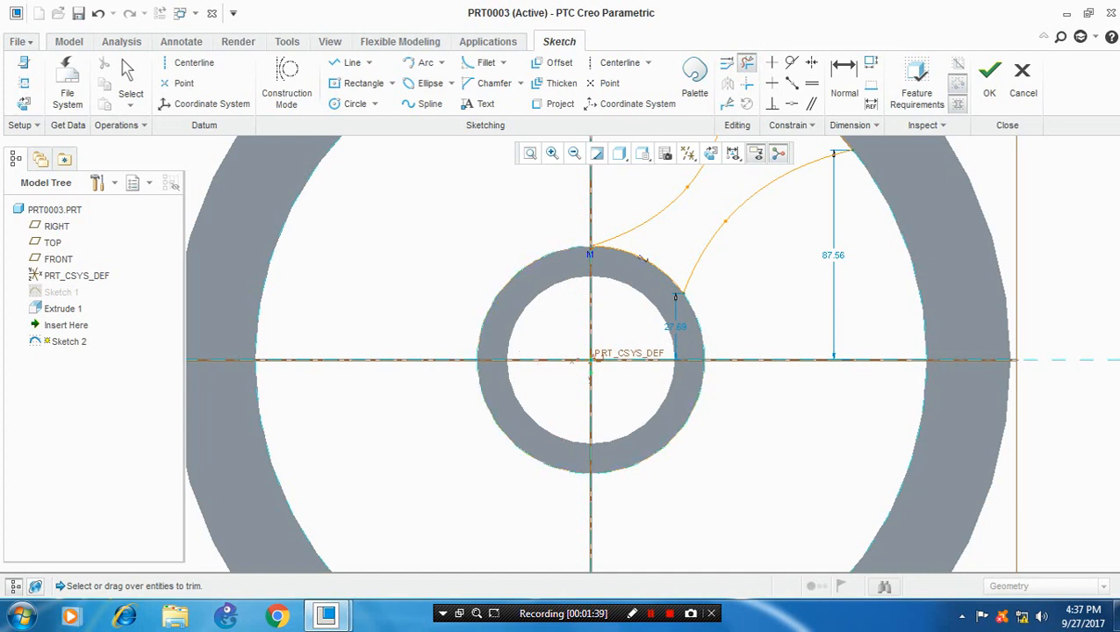
pyautogui.click(917, 82)
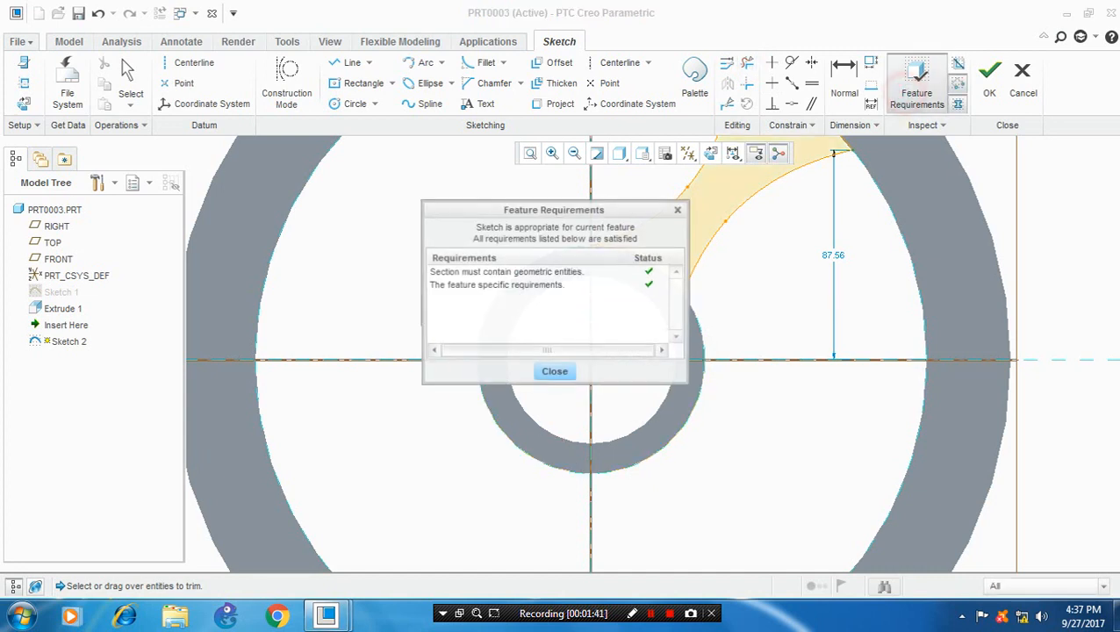
pyautogui.click(555, 370)
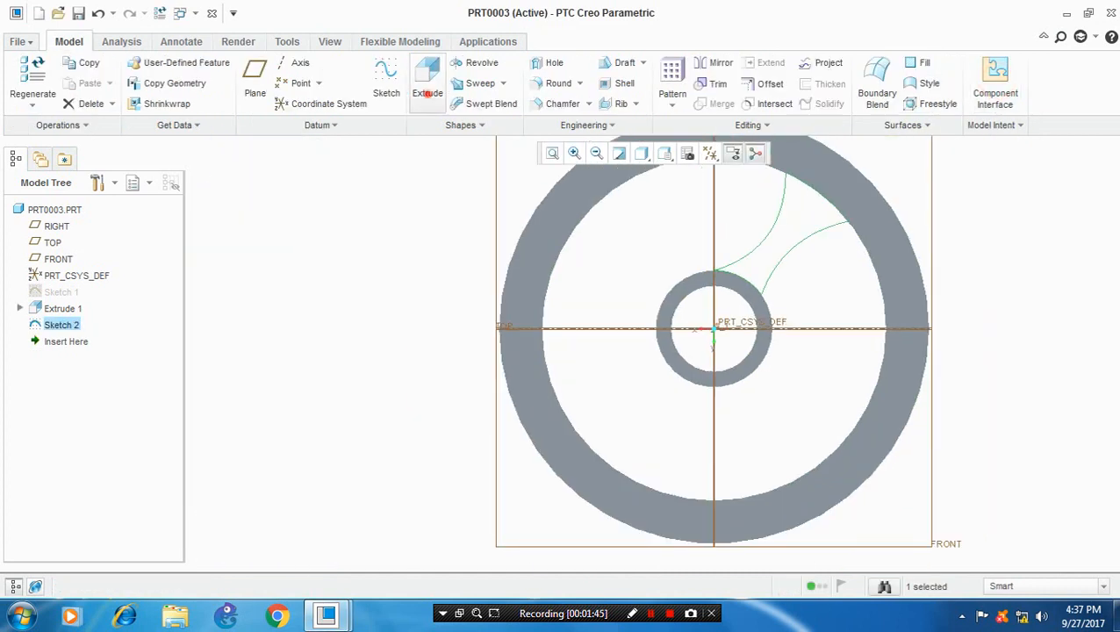
# Extrude Sketch 2 to the selected rim surface, forming one curved spoke as Extrude 2
pyautogui.click(429, 79)
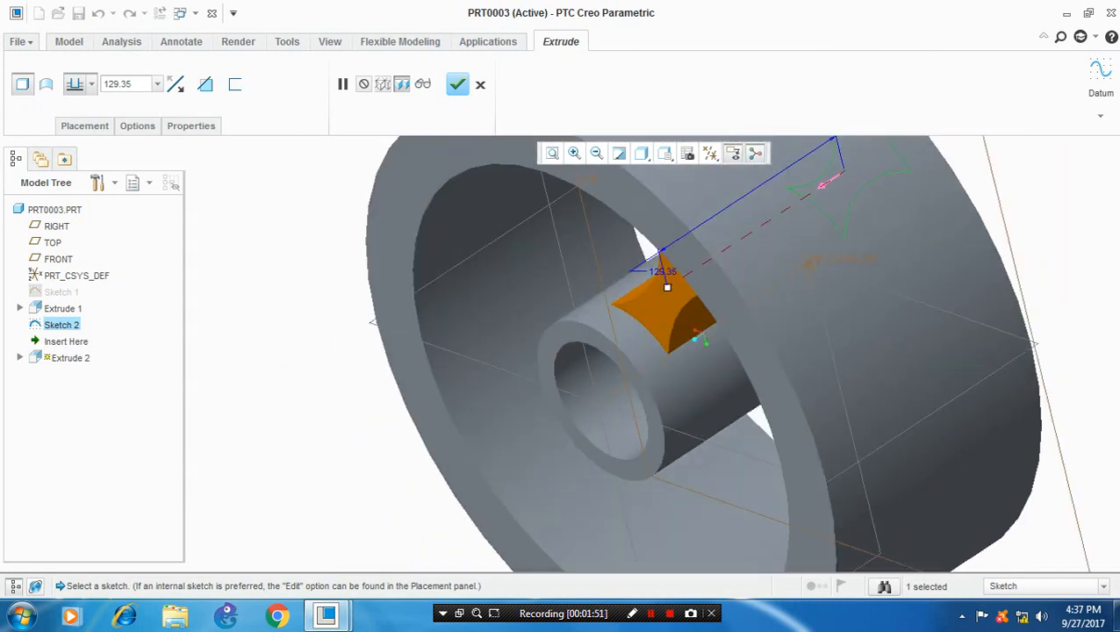
pyautogui.click(74, 84)
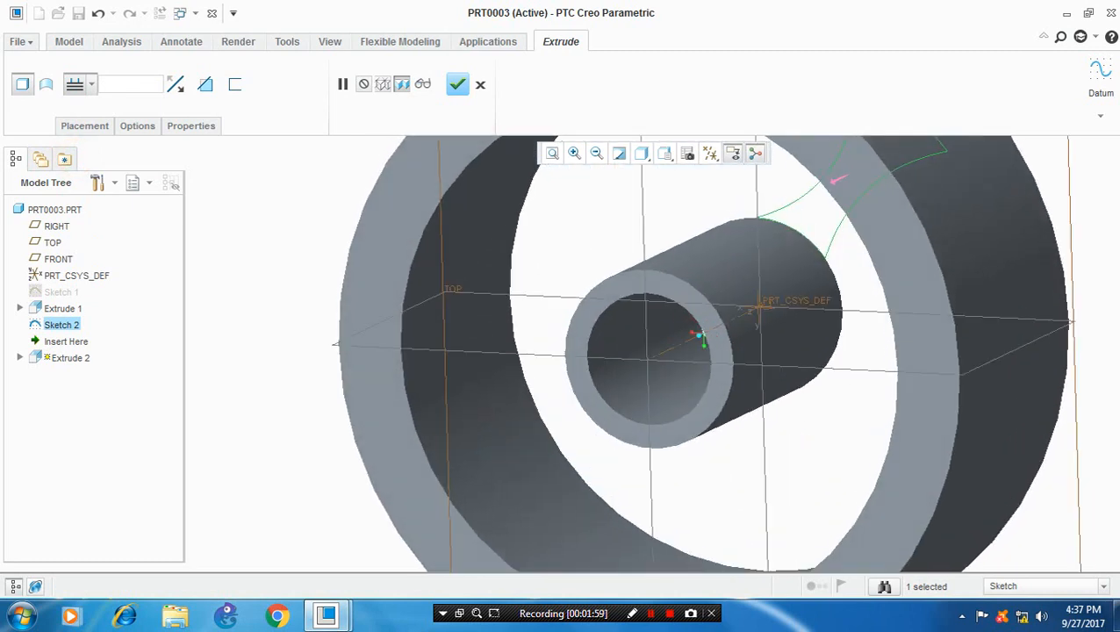
pyautogui.click(91, 84)
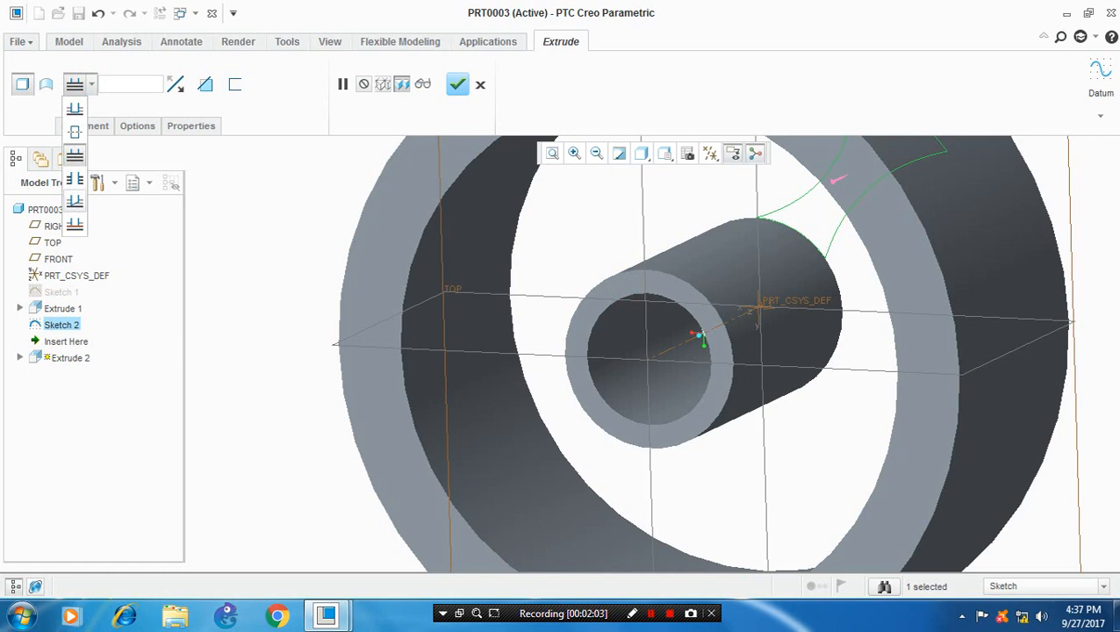
pyautogui.moveTo(73, 224)
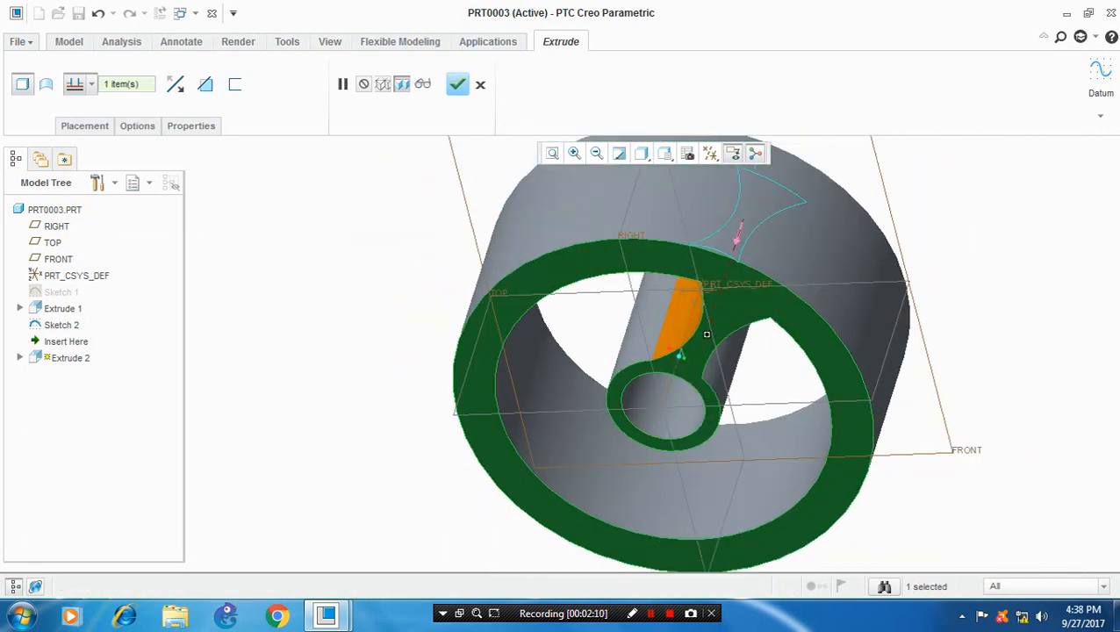
pyautogui.click(456, 84)
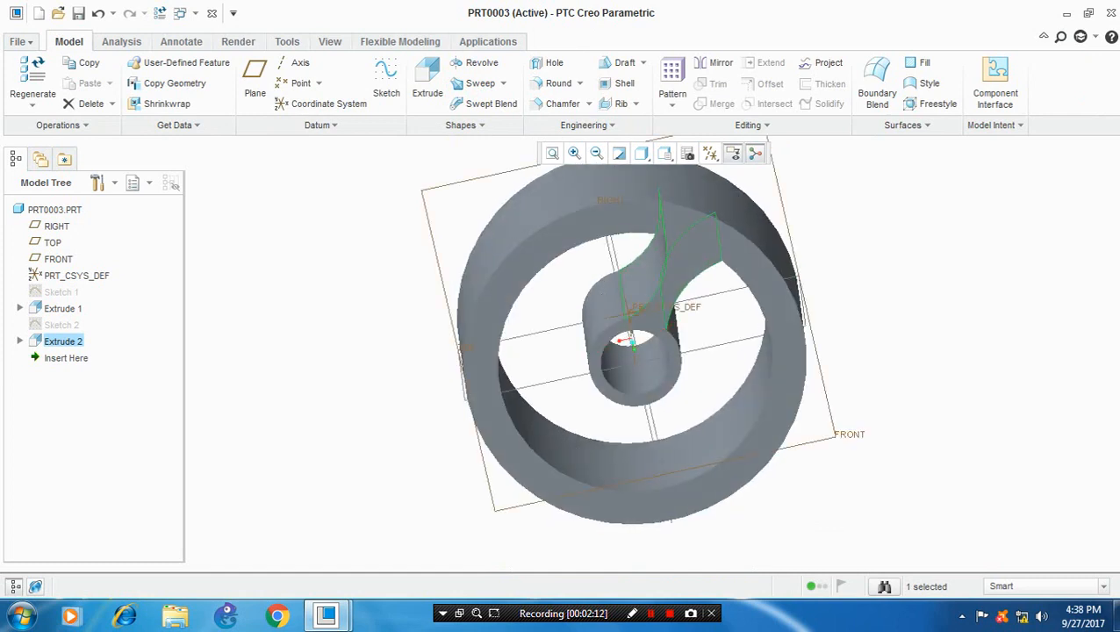
pyautogui.moveTo(632, 342); pyautogui.dragTo(688, 355)
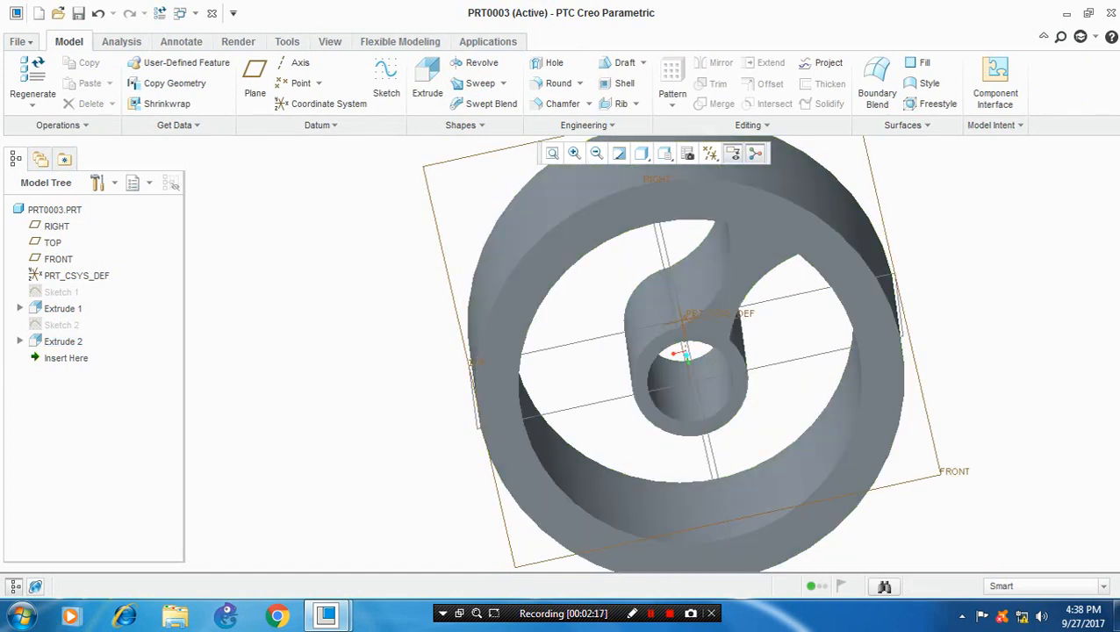
# Pattern Extrude 2 around the axis with 4 members at 90°, then pick the RIGHT datum plane
pyautogui.click(670, 104)
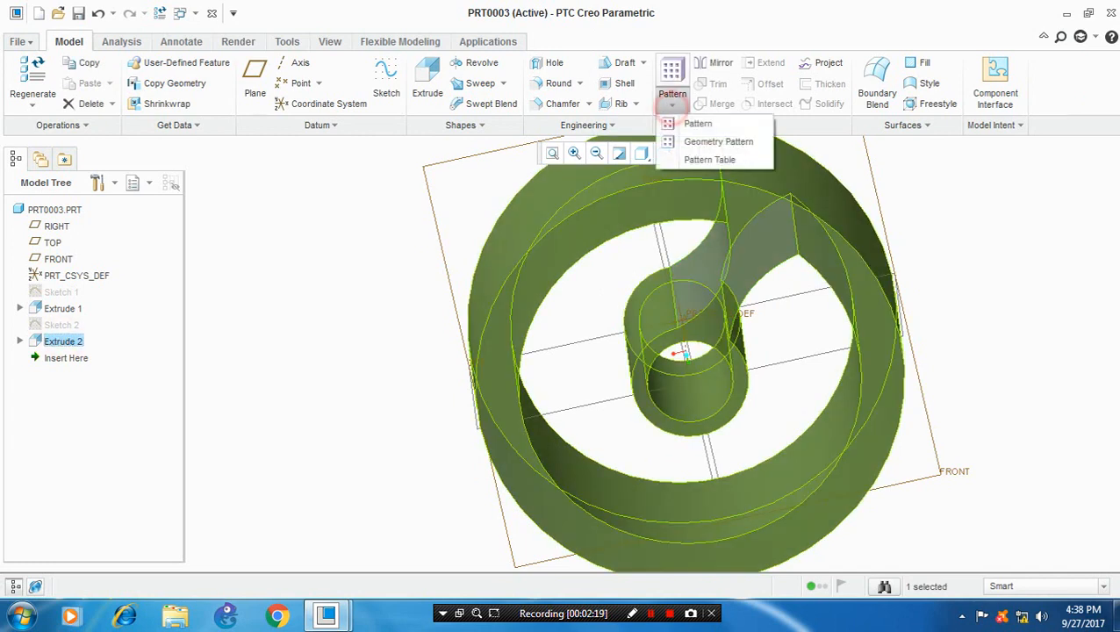
pyautogui.click(696, 122)
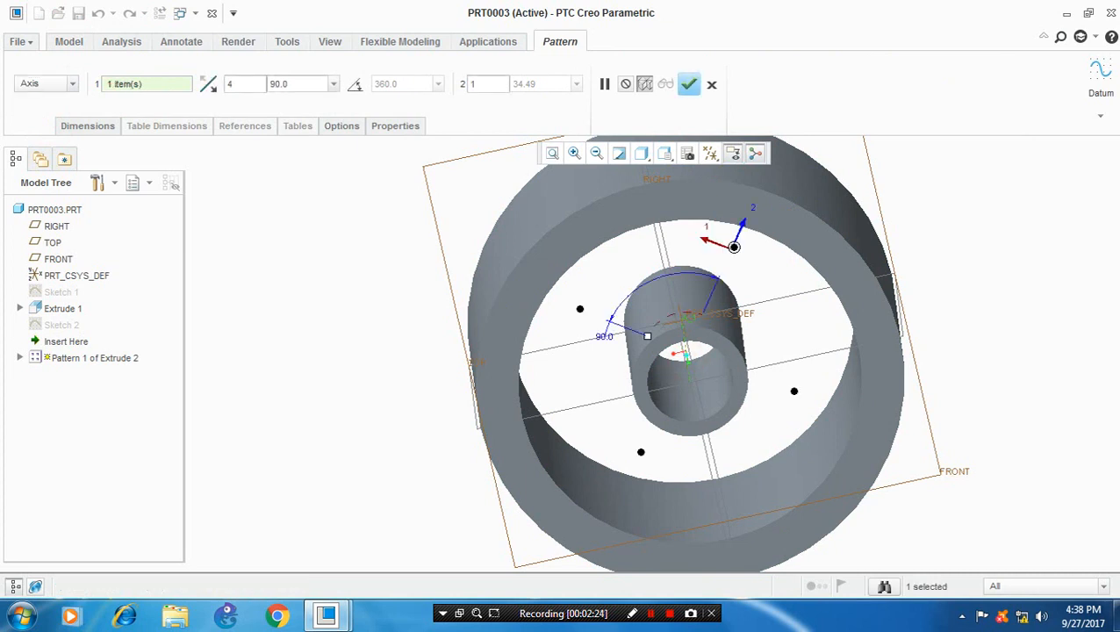
pyautogui.click(688, 85)
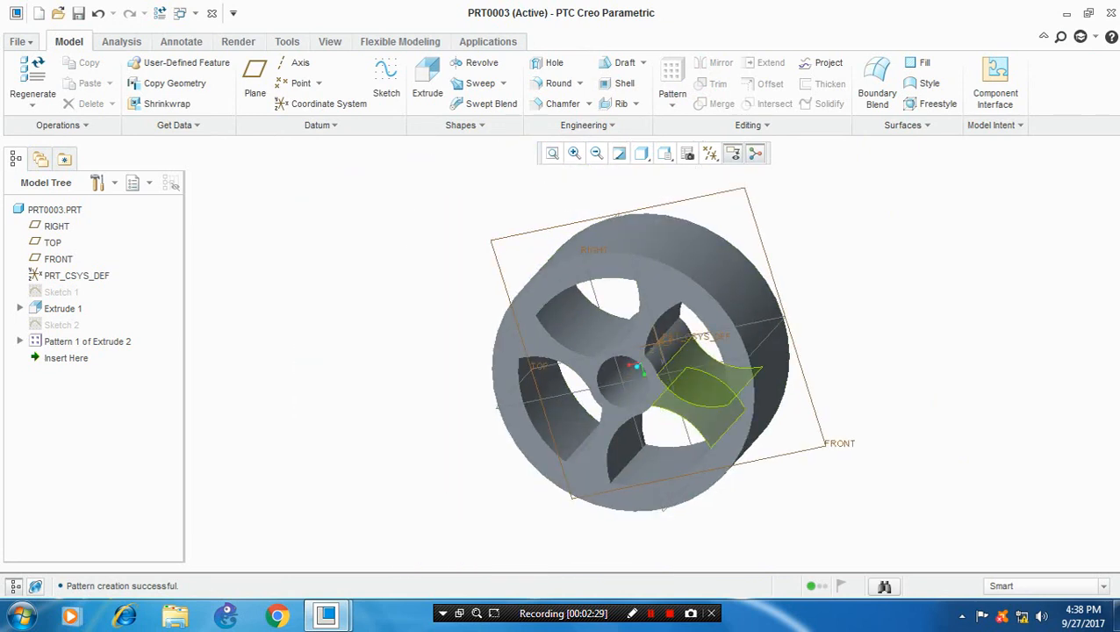
pyautogui.click(57, 225)
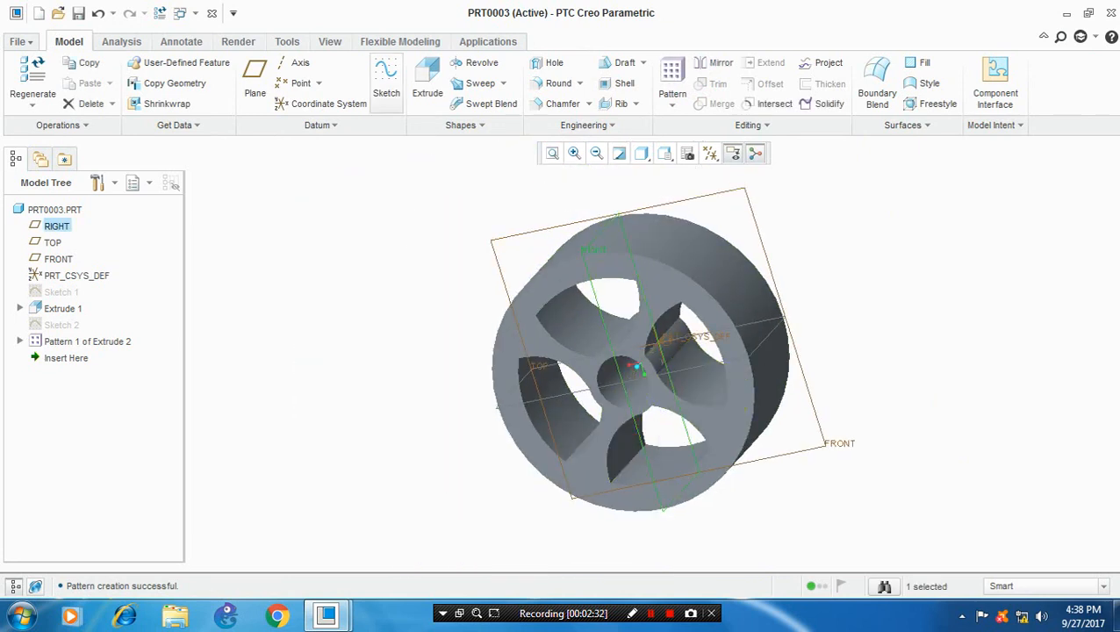
# Sketch the cut profile on the RIGHT plane as Sketch 3 and revolve it to remove material from the rim
pyautogui.click(386, 79)
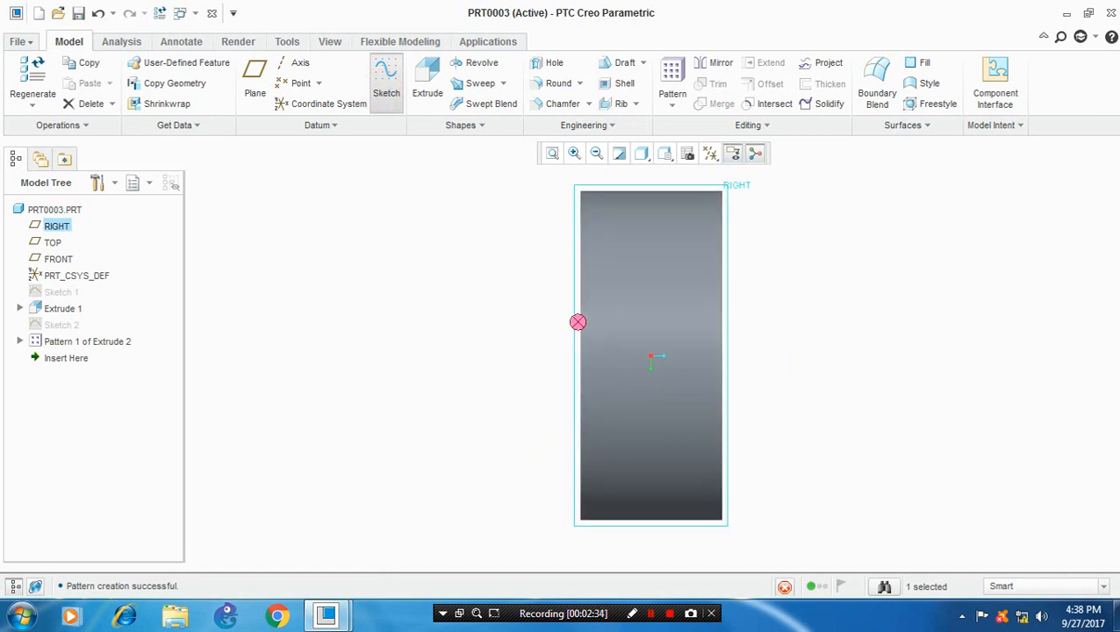
pyautogui.click(386, 79)
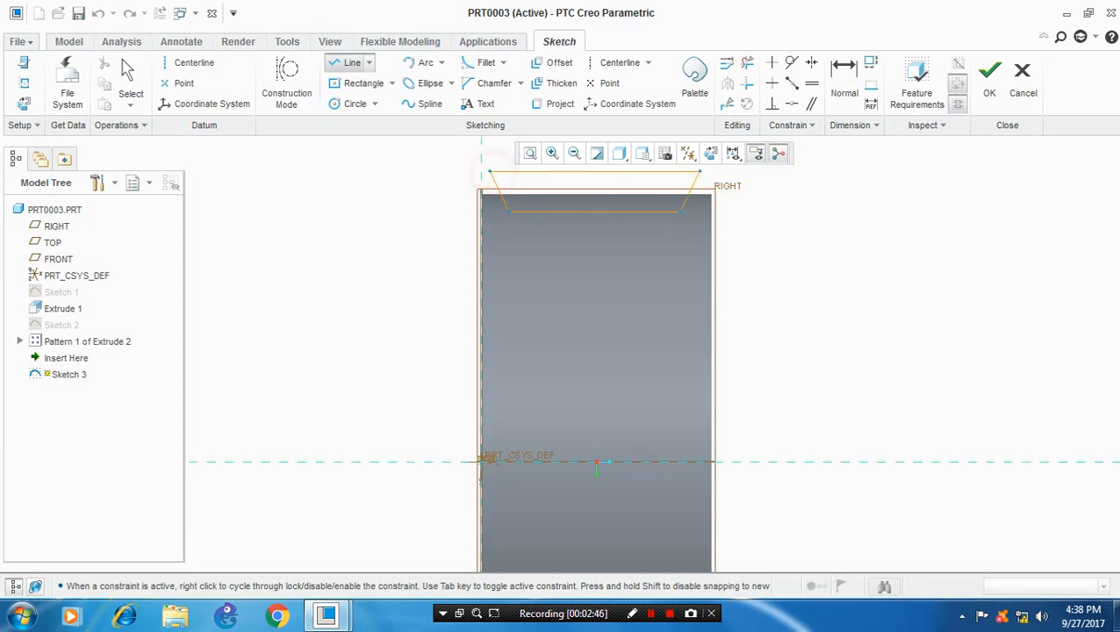
pyautogui.click(193, 63)
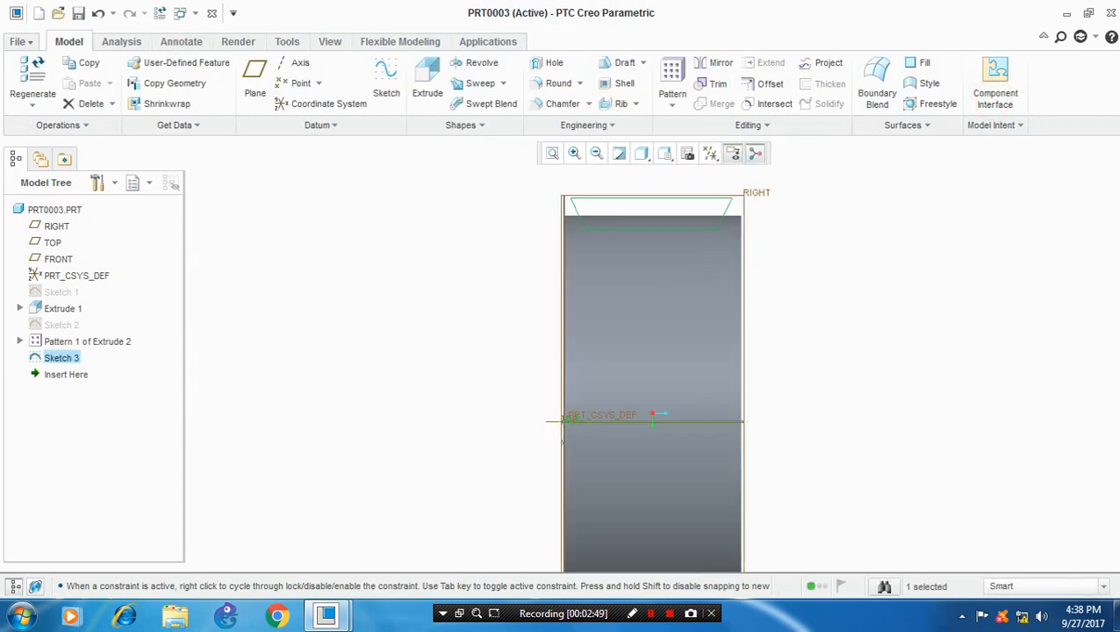
pyautogui.click(481, 63)
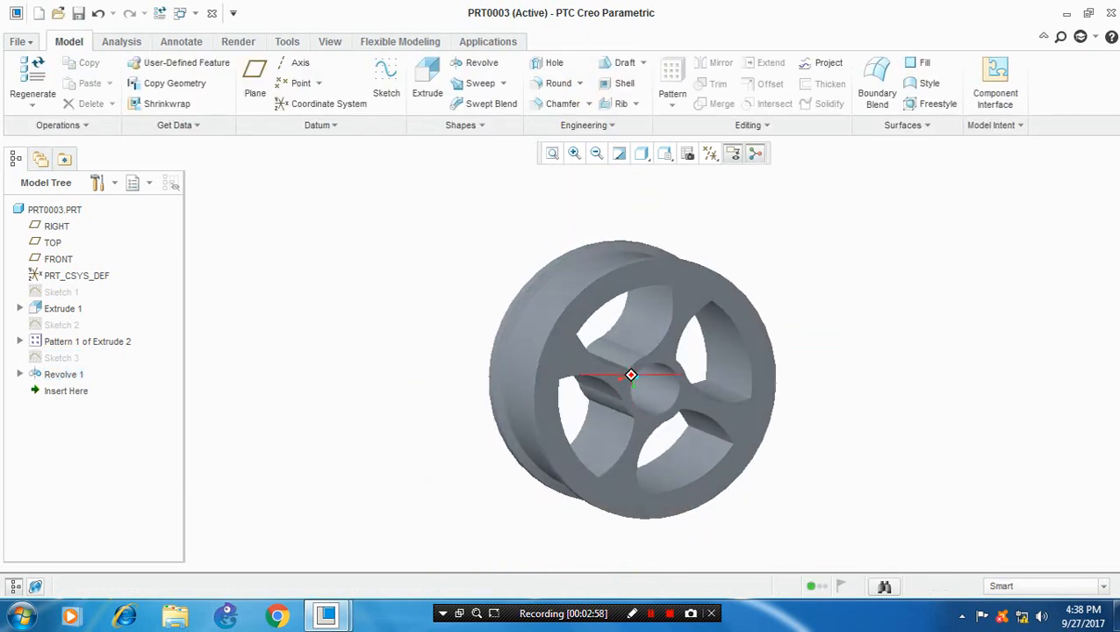
# Hide datum axes and points via the datum display filters, keeping planes visible
pyautogui.click(711, 153)
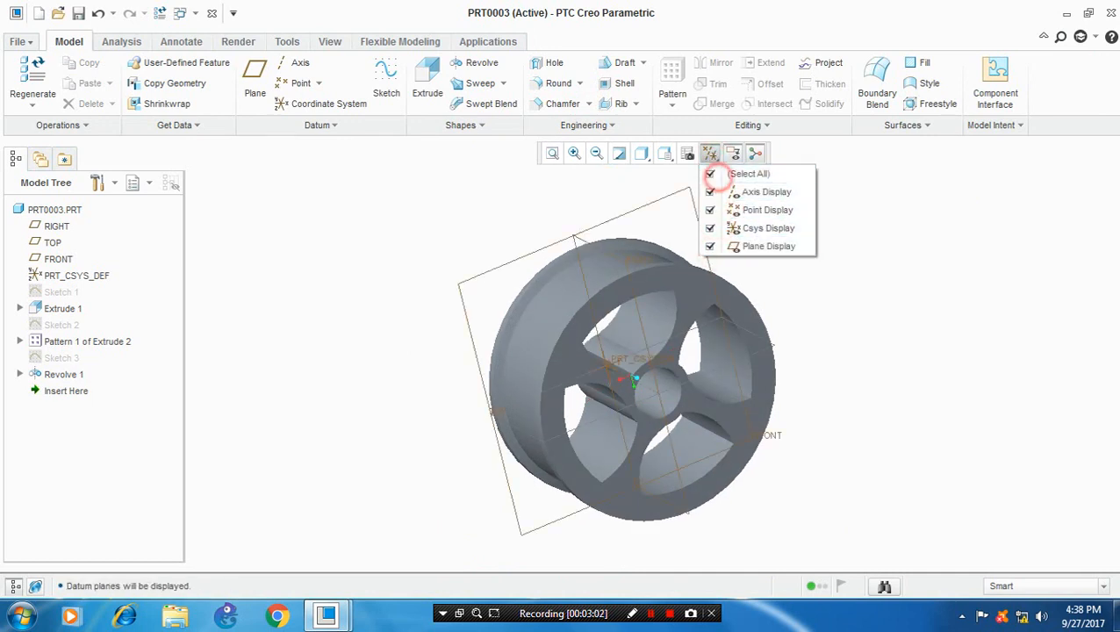
pyautogui.click(709, 210)
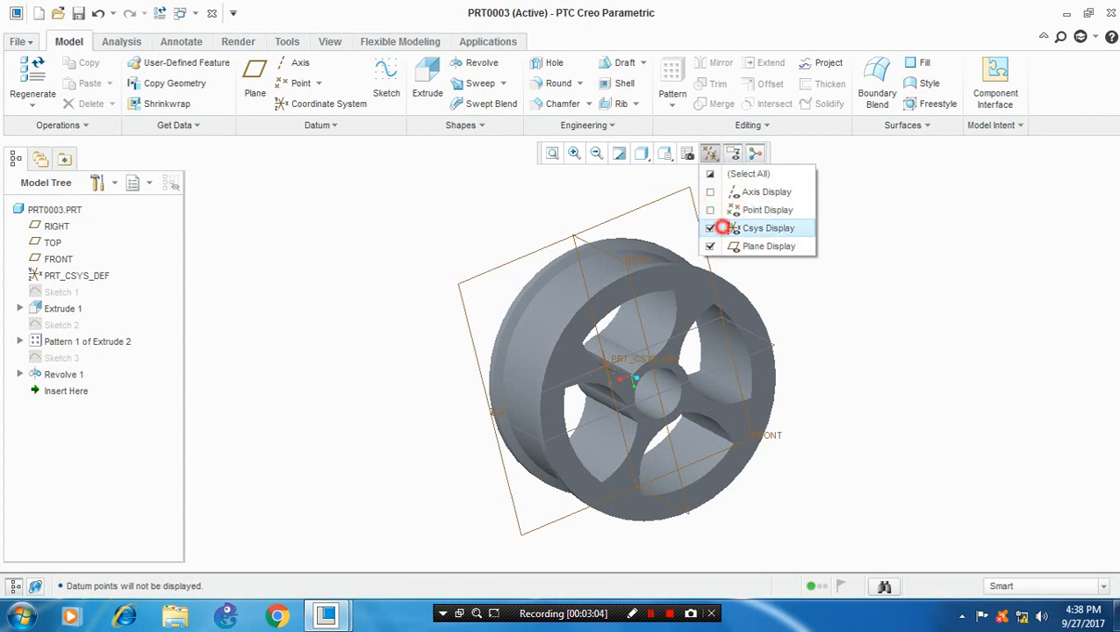